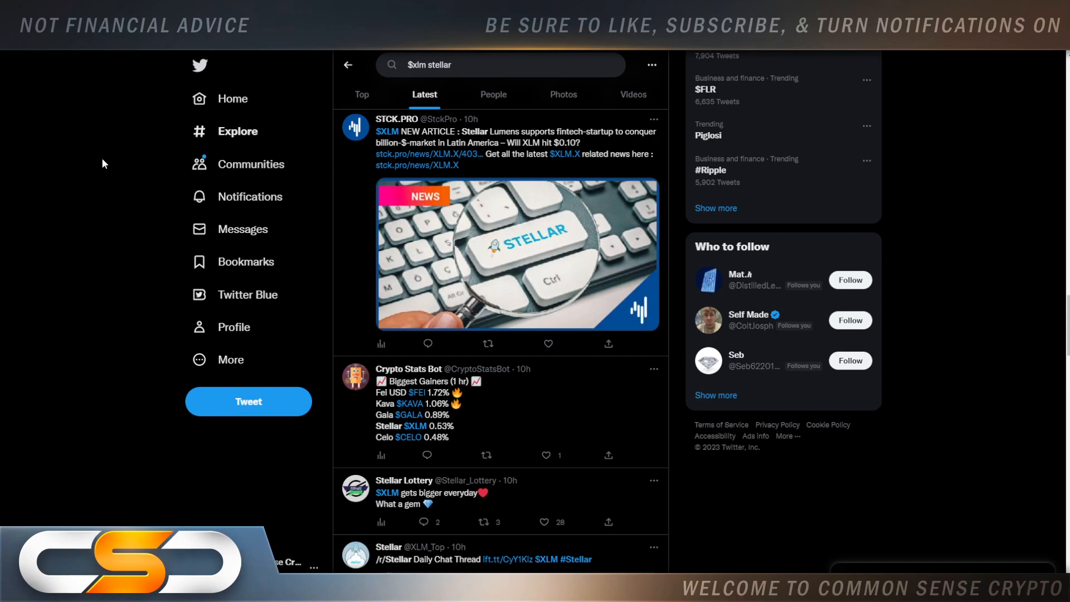
{"action": "mouse_move", "coordinate": [104, 140]}
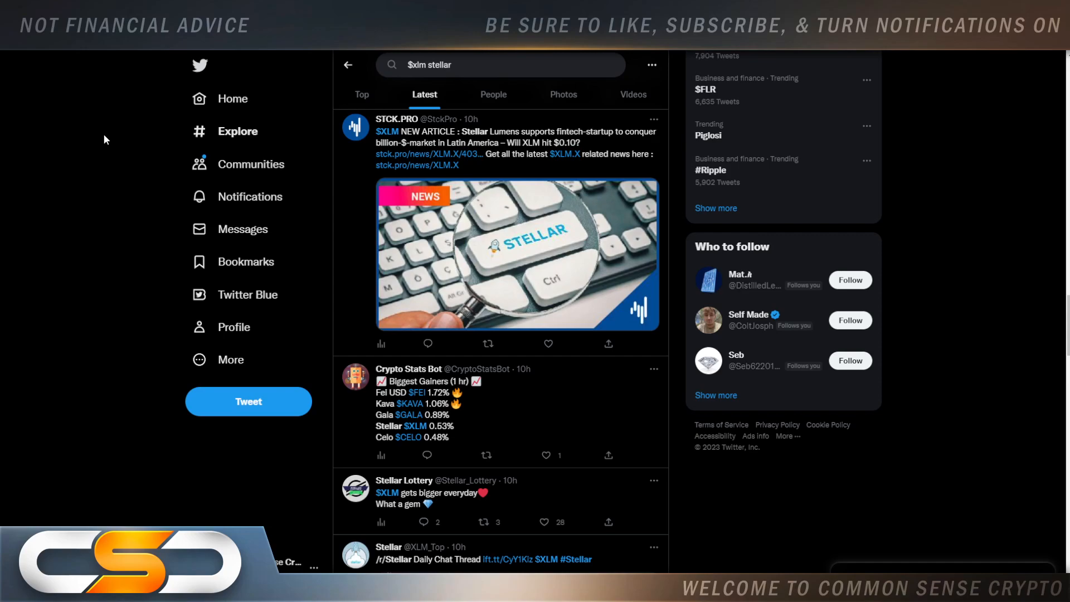
{"action": "mouse_move", "coordinate": [103, 136]}
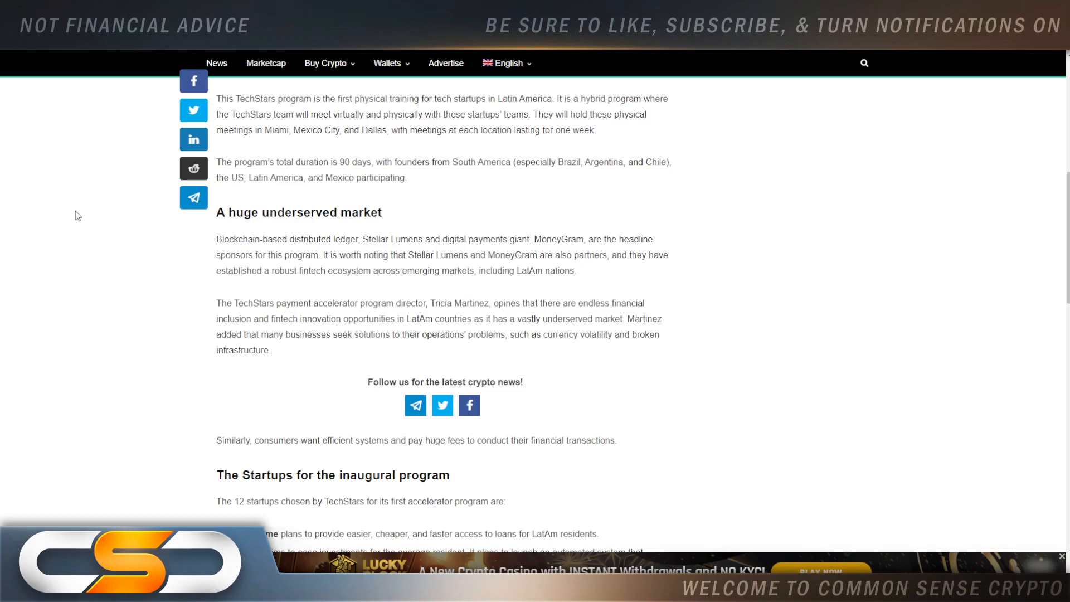
{"action": "mouse_move", "coordinate": [77, 223]}
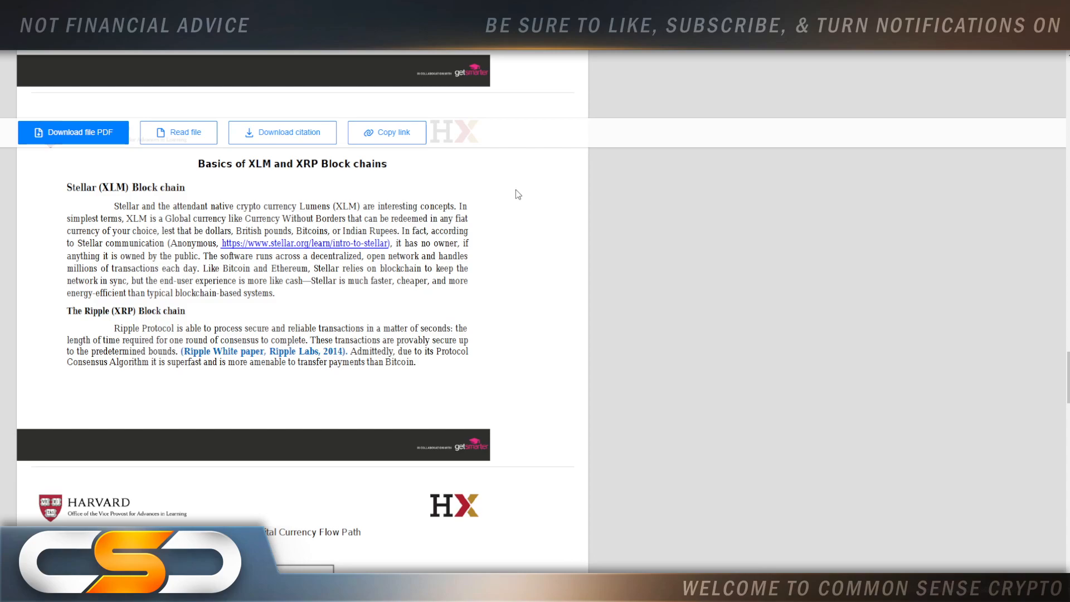
{"action": "mouse_move", "coordinate": [495, 144]}
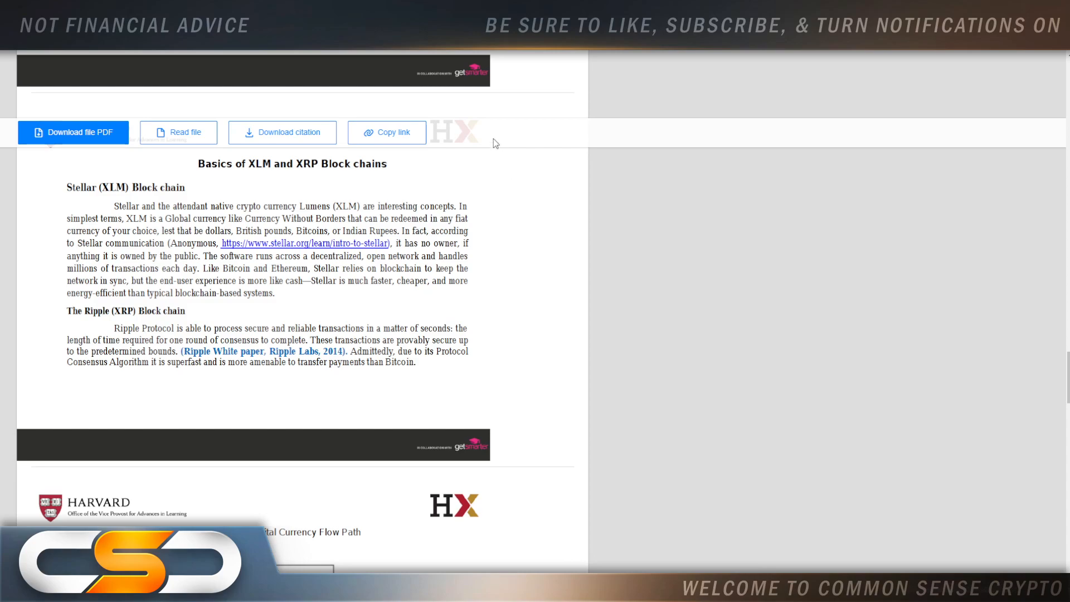